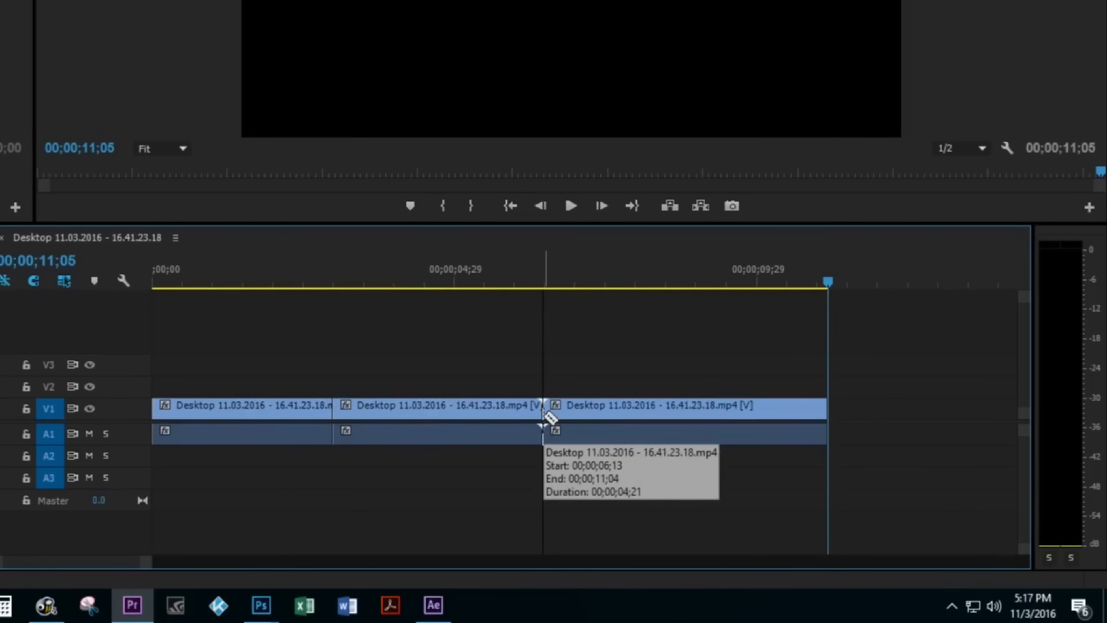
mouse_move(543, 421)
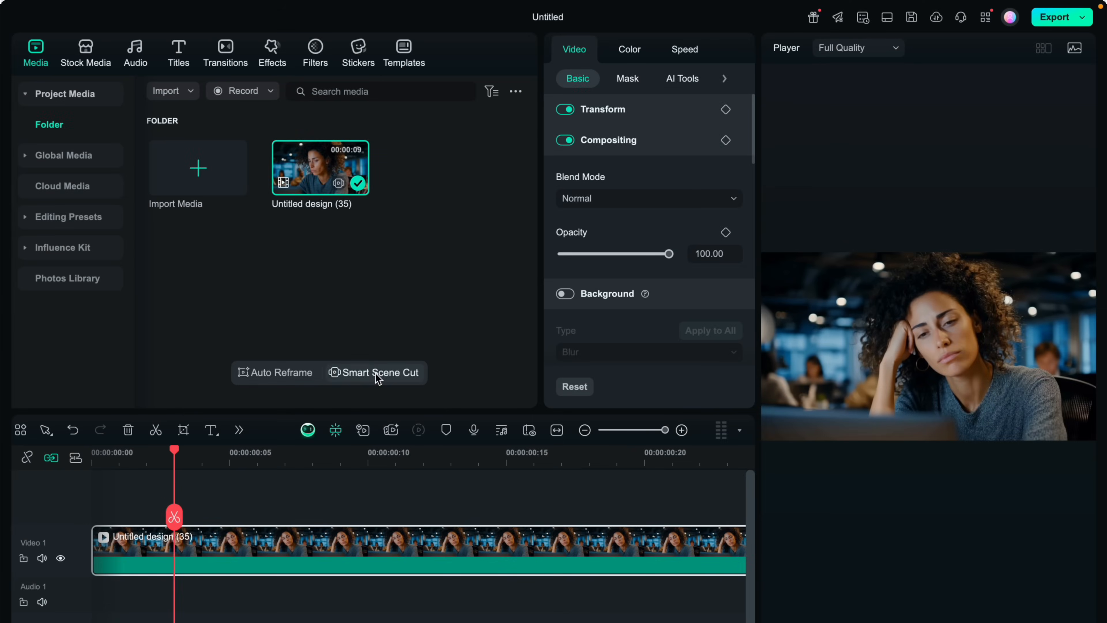
- Run Smart Scene Cut, add the detected 1.67s character scene and send it to the main timeline
click(380, 372)
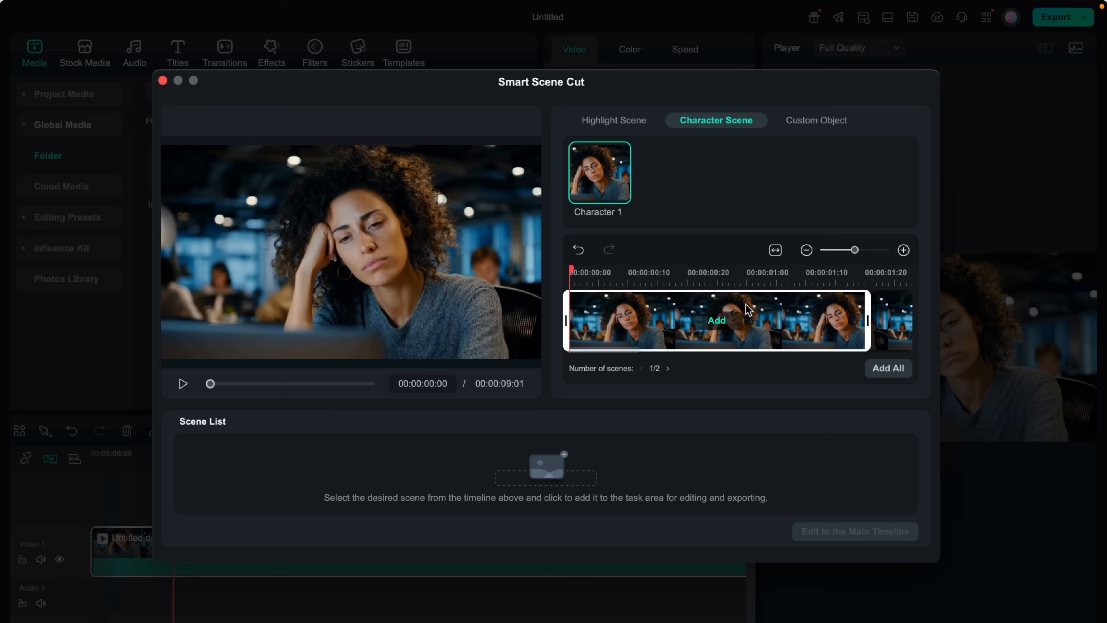
click(717, 320)
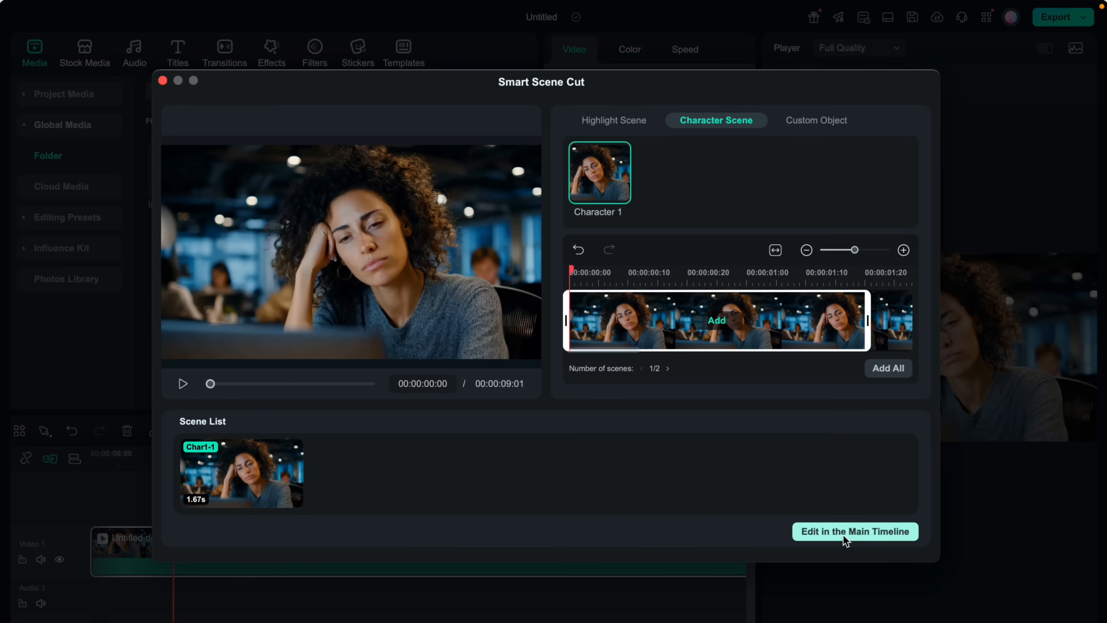
click(854, 532)
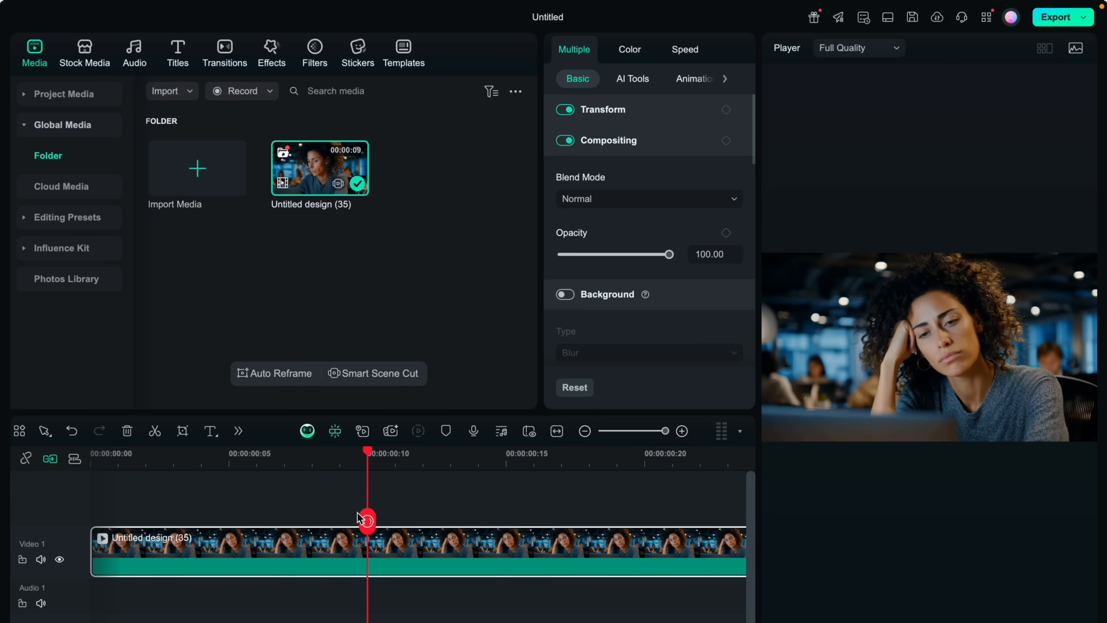
- Move the playhead to about 14 s and reopen scene detection on the clip
drag(365, 520, 503, 507)
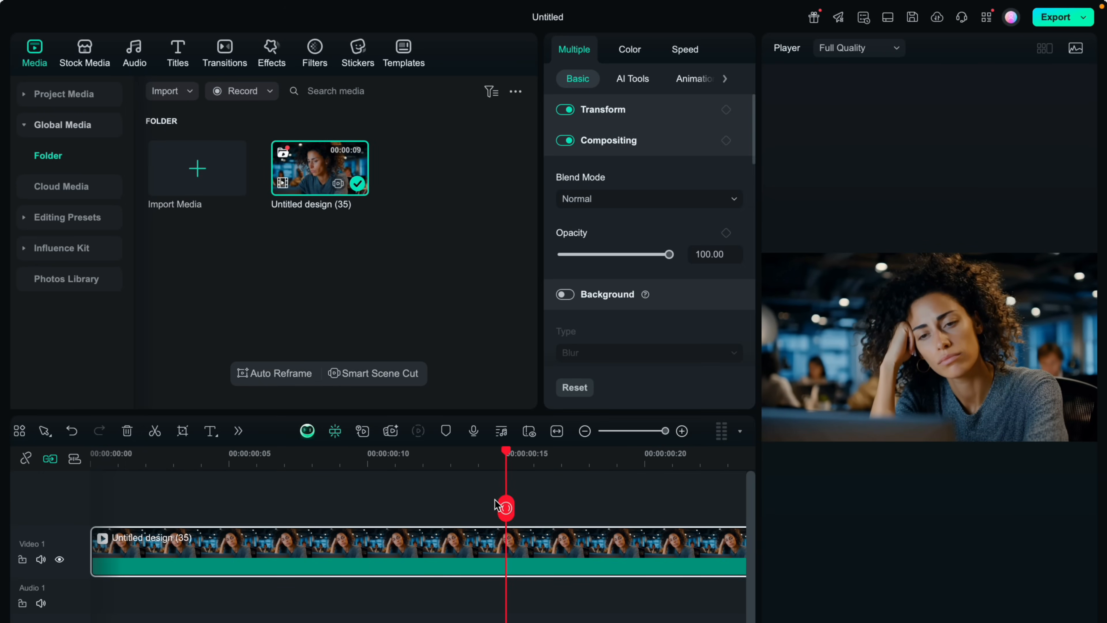
click(380, 374)
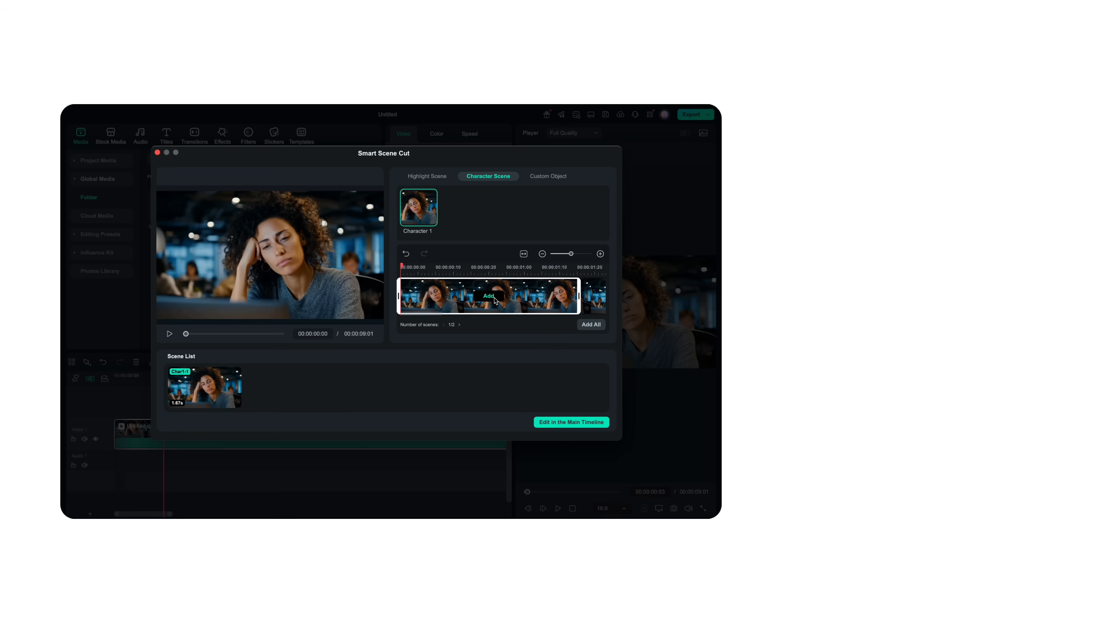
click(571, 422)
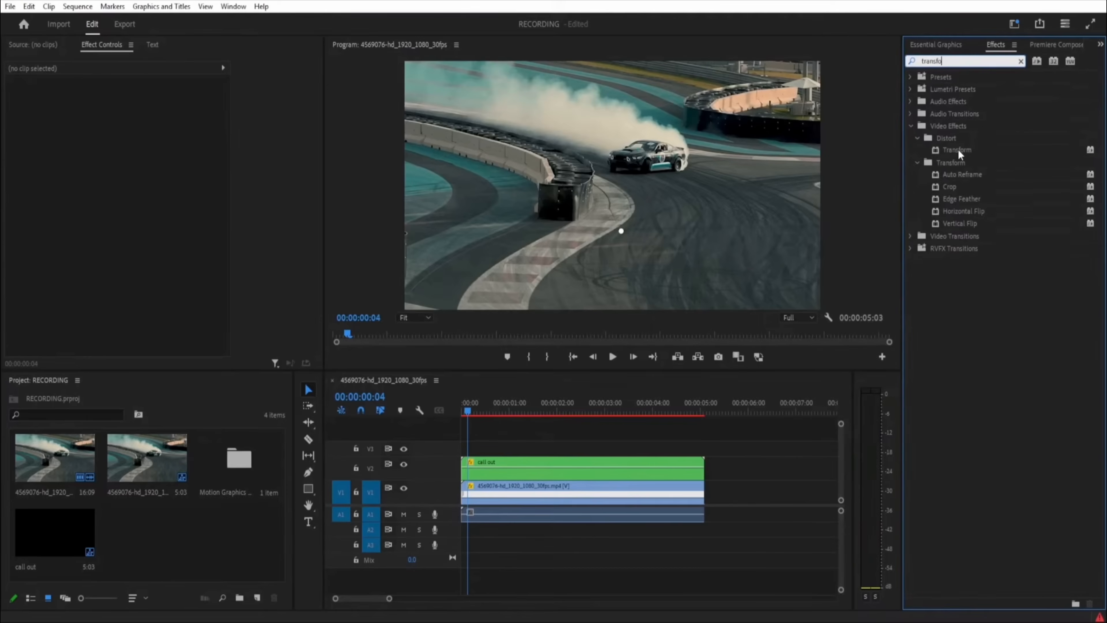
- Apply the Transform effect to the call out clip and shift its position over the drifting car
click(957, 150)
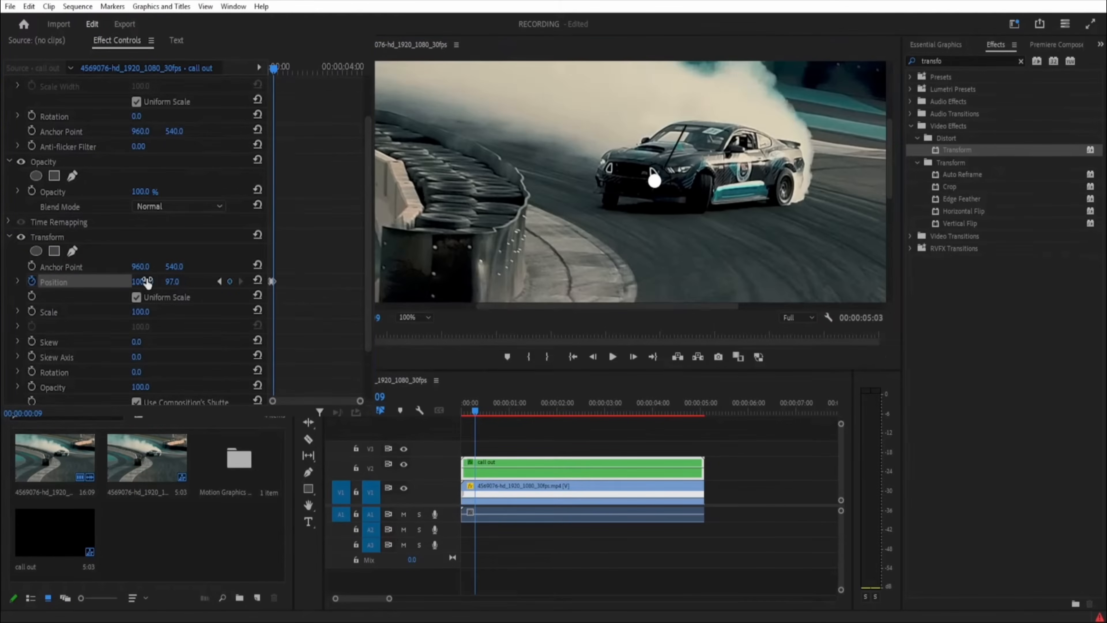
drag(141, 281, 180, 280)
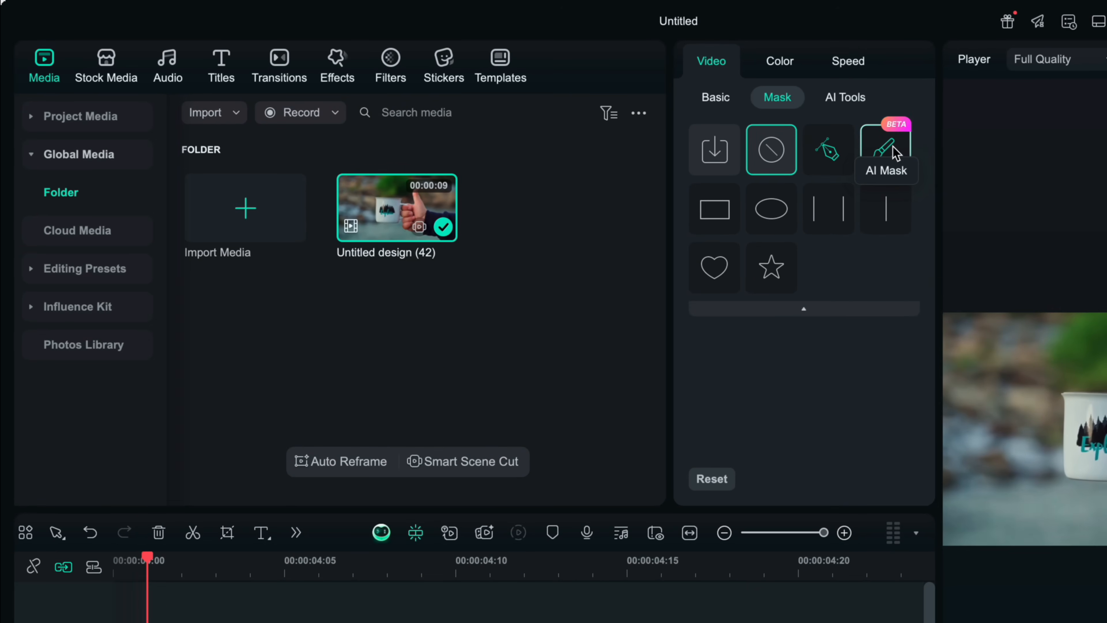
- Isolate the mug with the AI smart-brush mask and save it as a custom preset
click(884, 149)
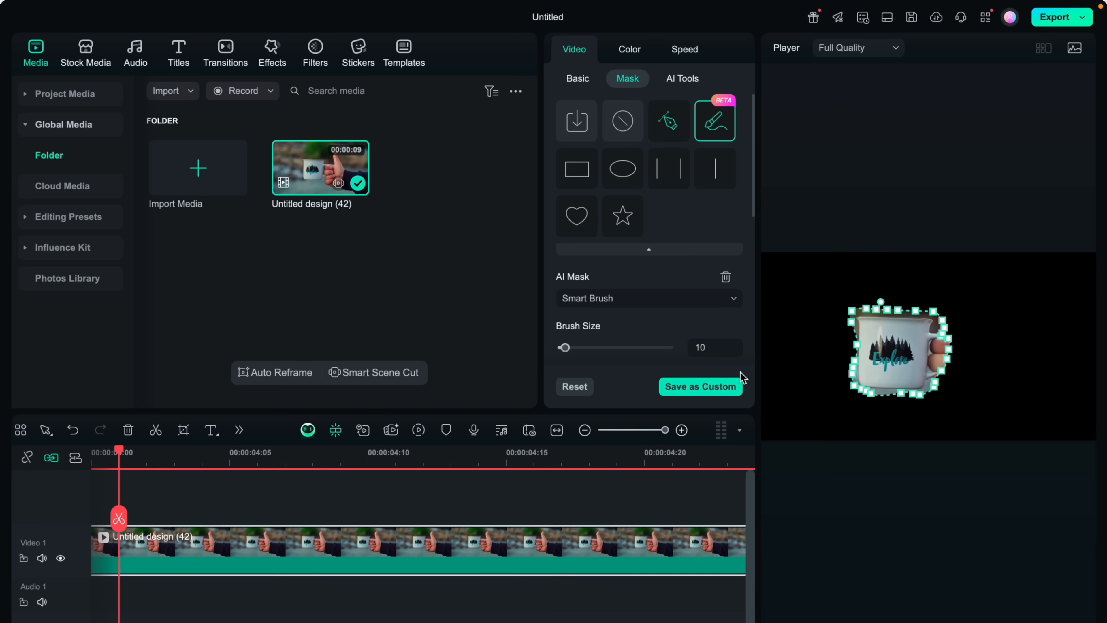
click(272, 49)
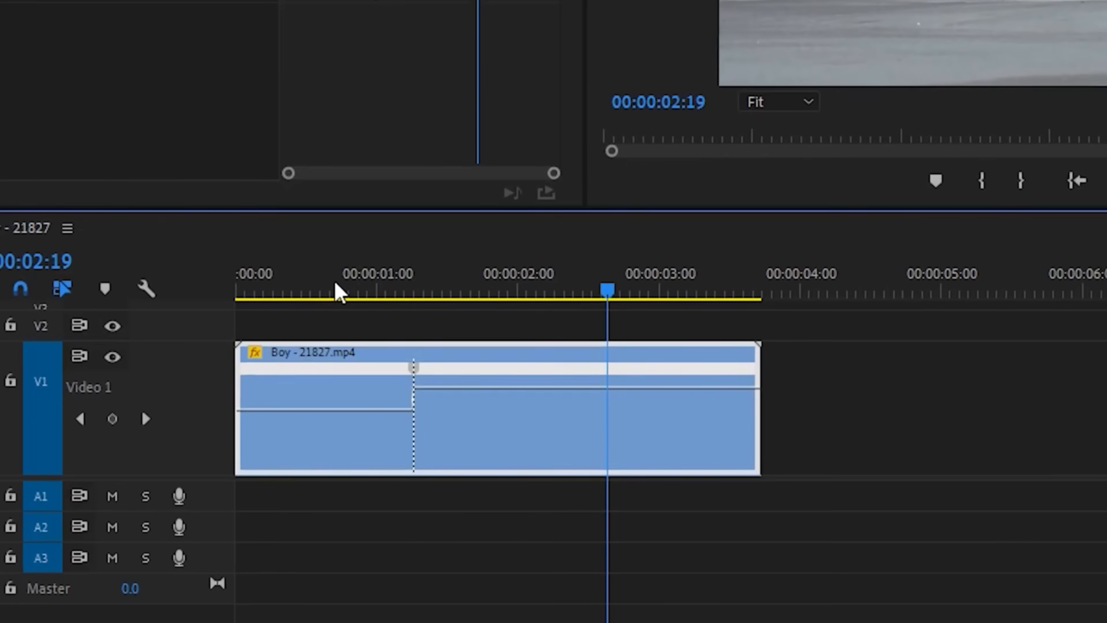
- Drag the Boy clip's speed rubber band to a new level near the one-second mark
drag(413, 387, 501, 387)
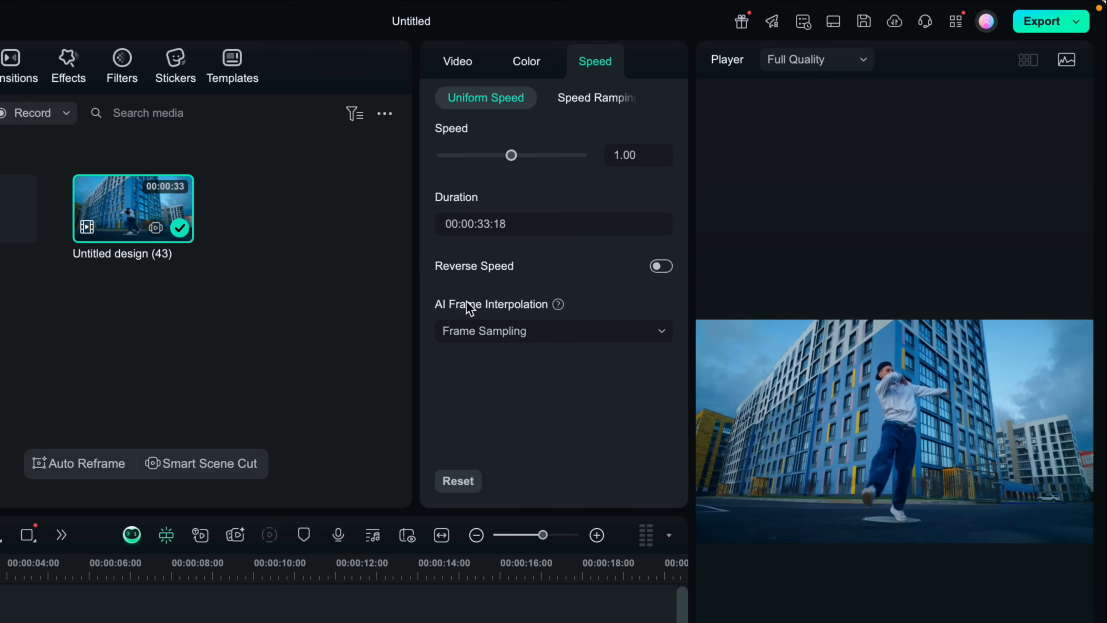
- Switch the dancer clip to Speed Ramping and apply the Jumper preset
click(592, 98)
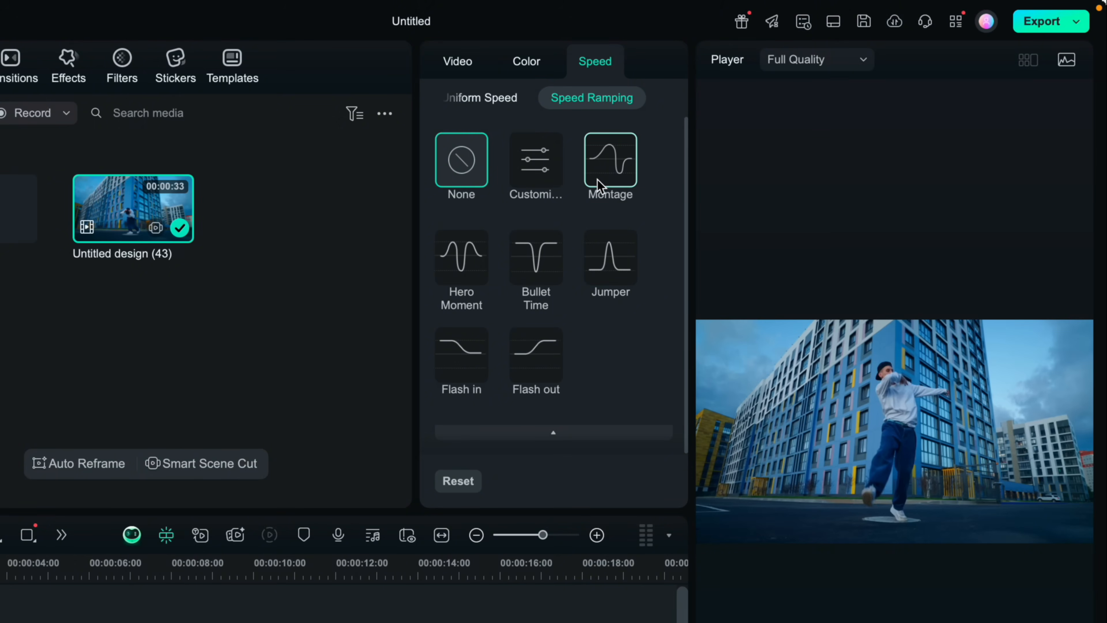
mouse_move(569, 271)
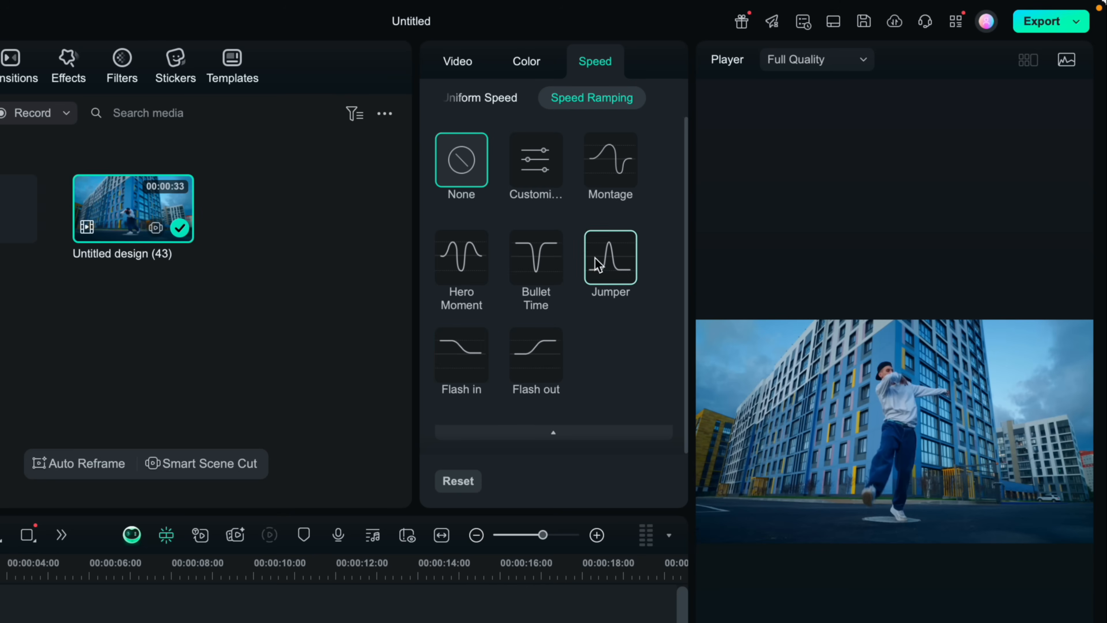
click(609, 256)
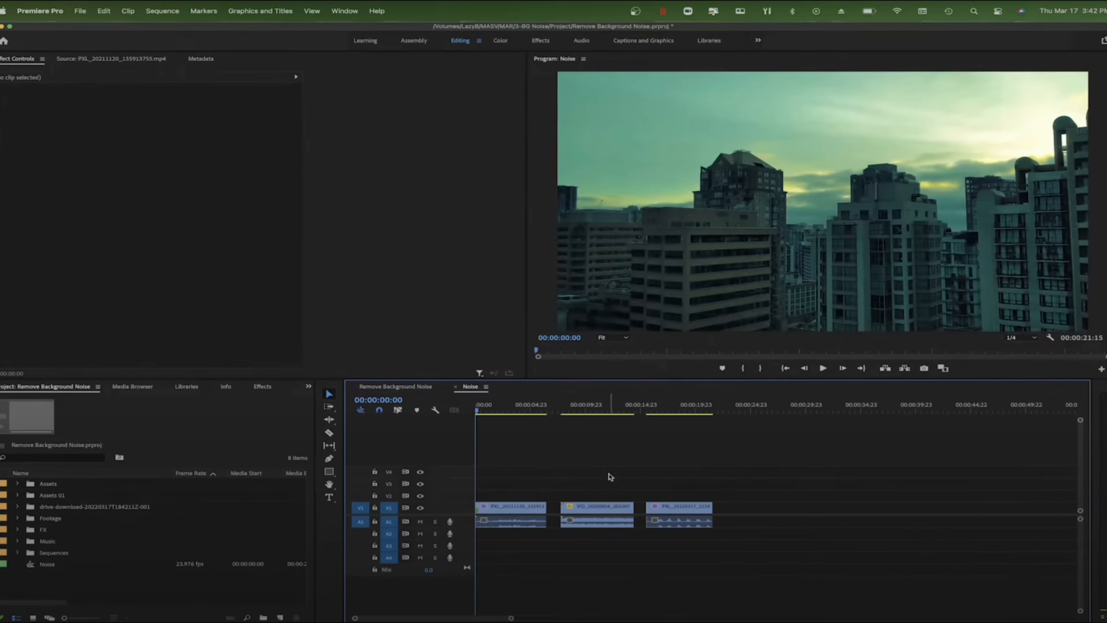
- Switch to the audio workspace and enable Reduce Noise on the skyline clip
click(580, 40)
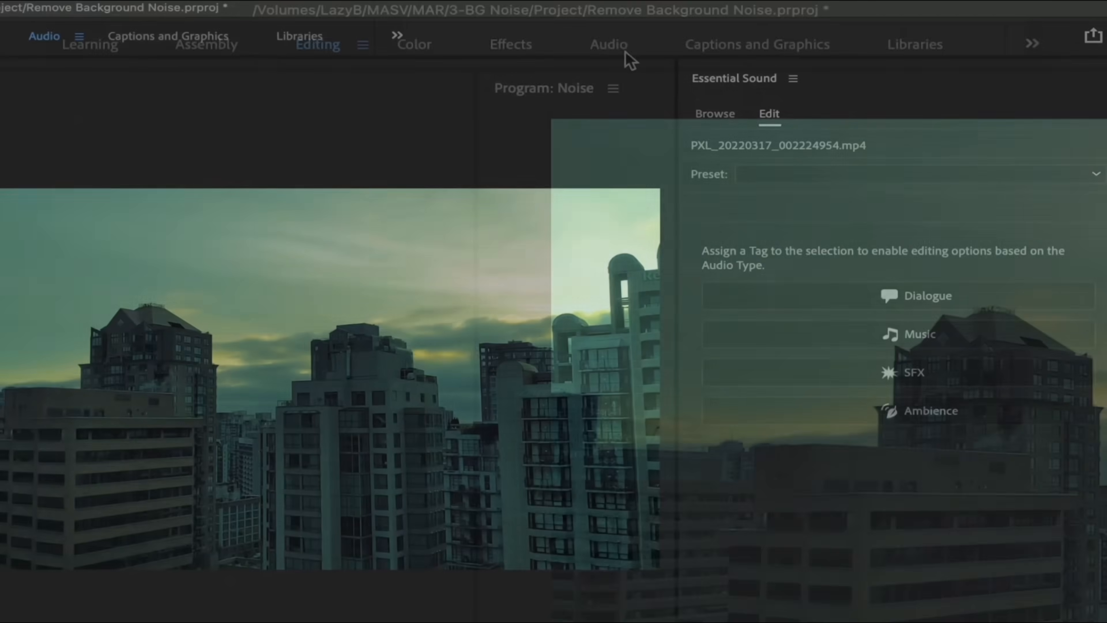
click(927, 295)
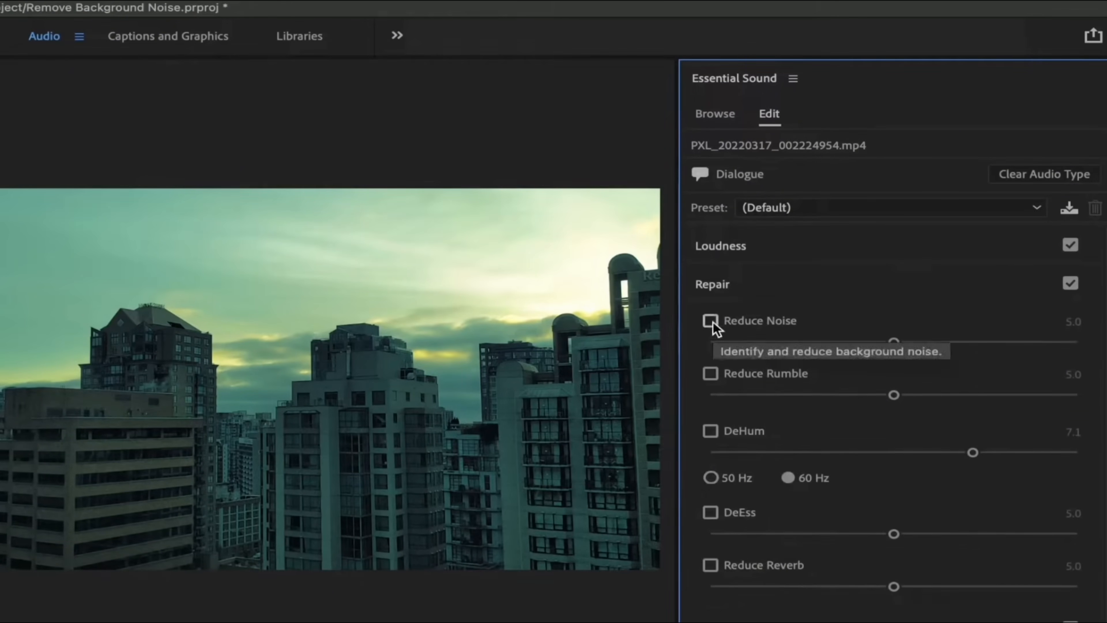
click(710, 321)
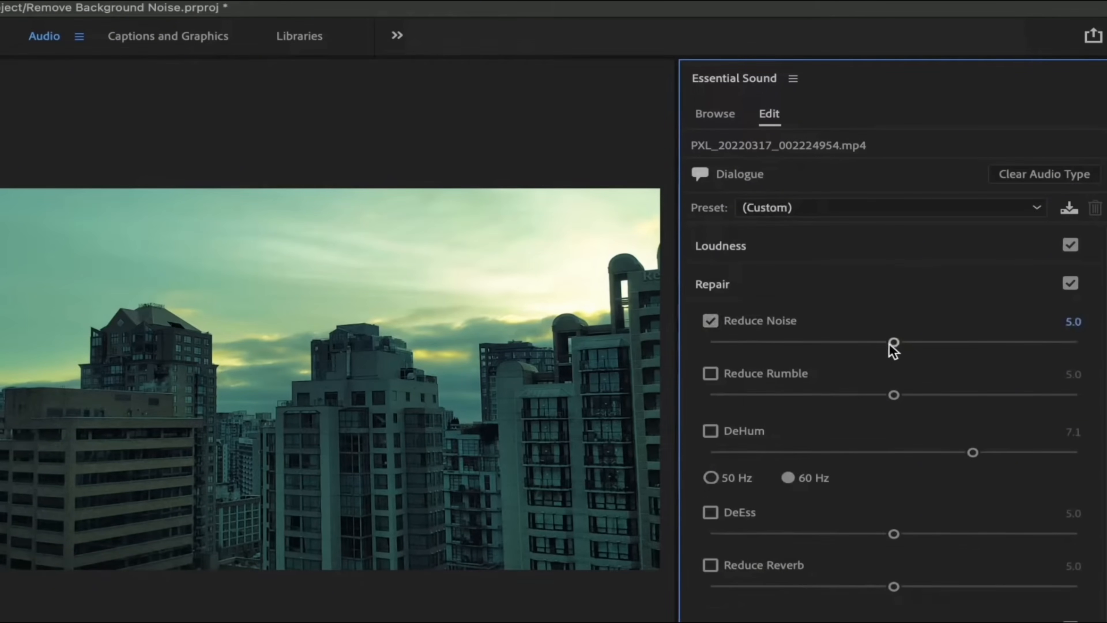
- Adjust the noise-reduction strength, settling it at about 6.4
drag(893, 342, 1078, 343)
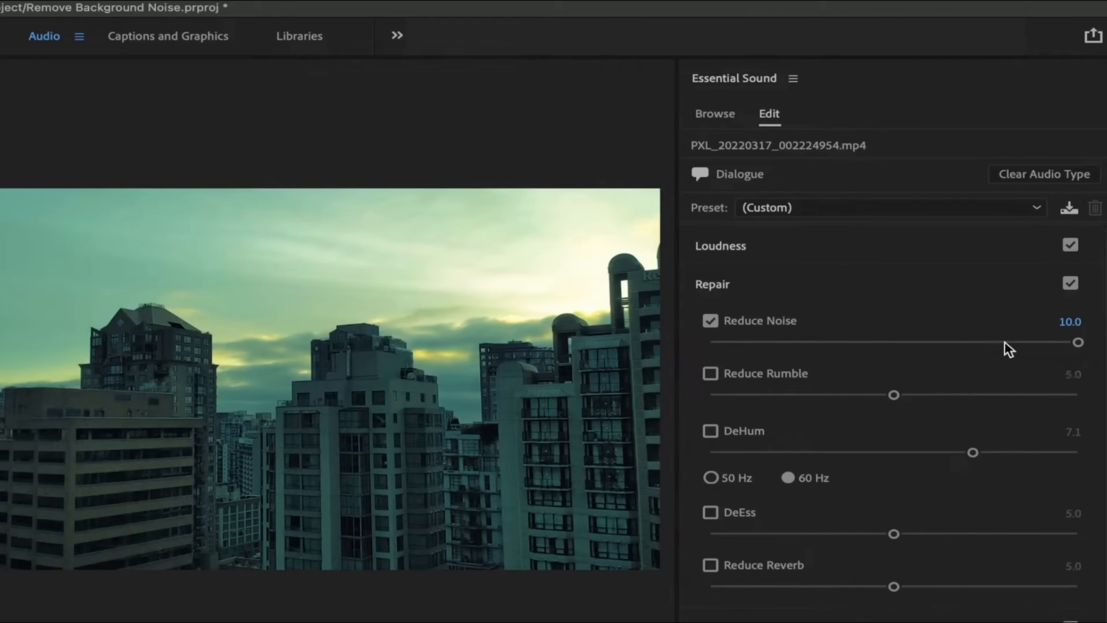
drag(1078, 342, 945, 343)
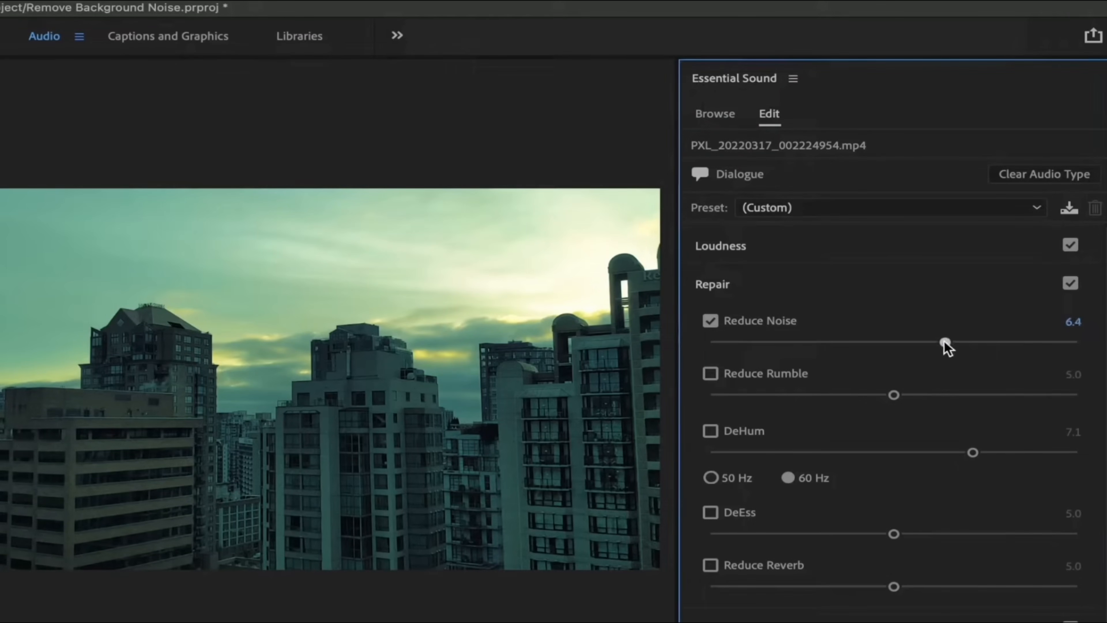
drag(947, 346, 911, 346)
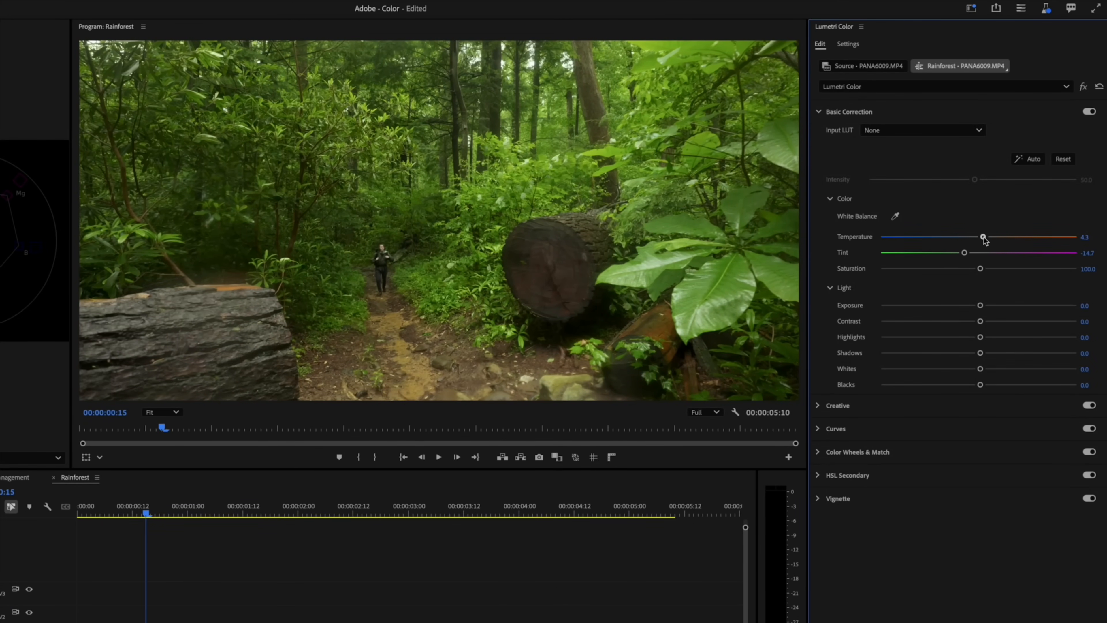
- Warm the rainforest clip's temperature to 7.8, push tint toward green and darken the shadows
drag(983, 237, 987, 237)
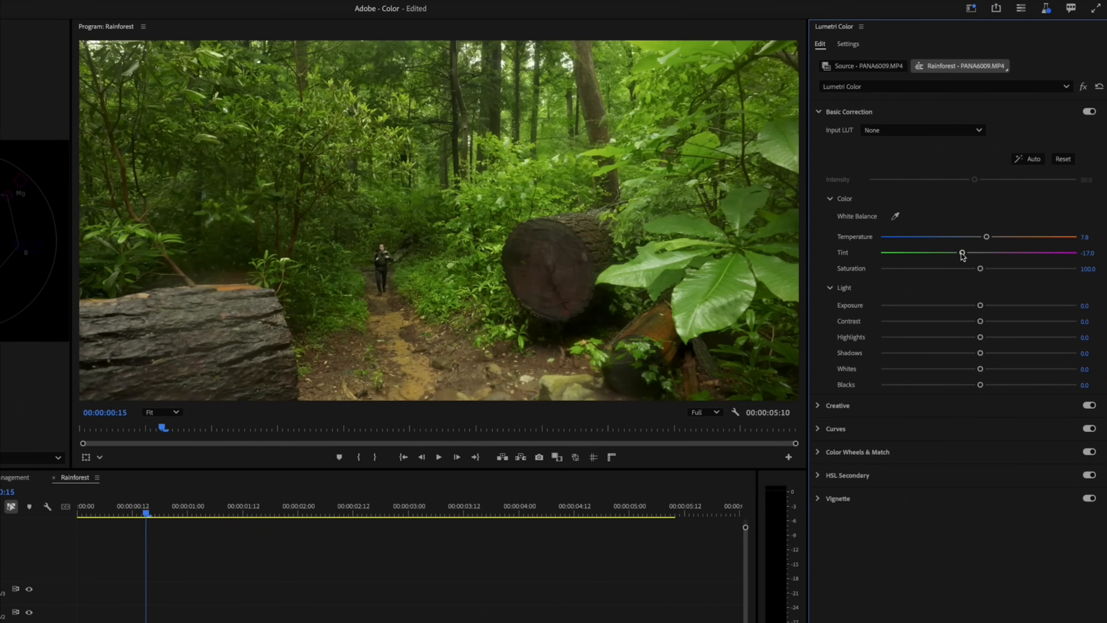
drag(979, 353, 919, 353)
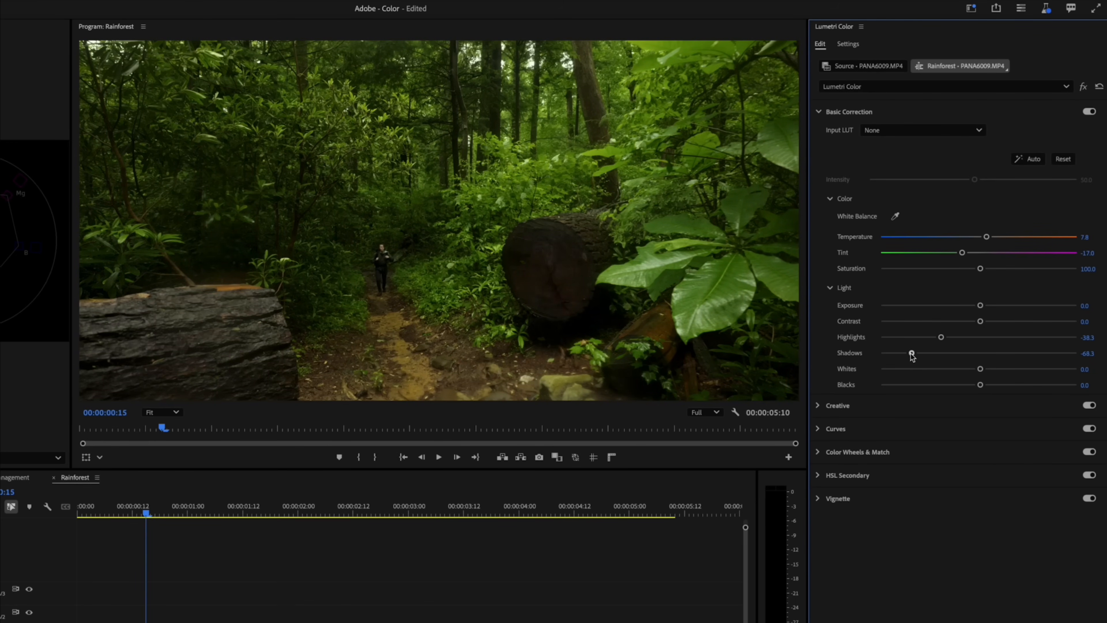
drag(940, 337, 930, 337)
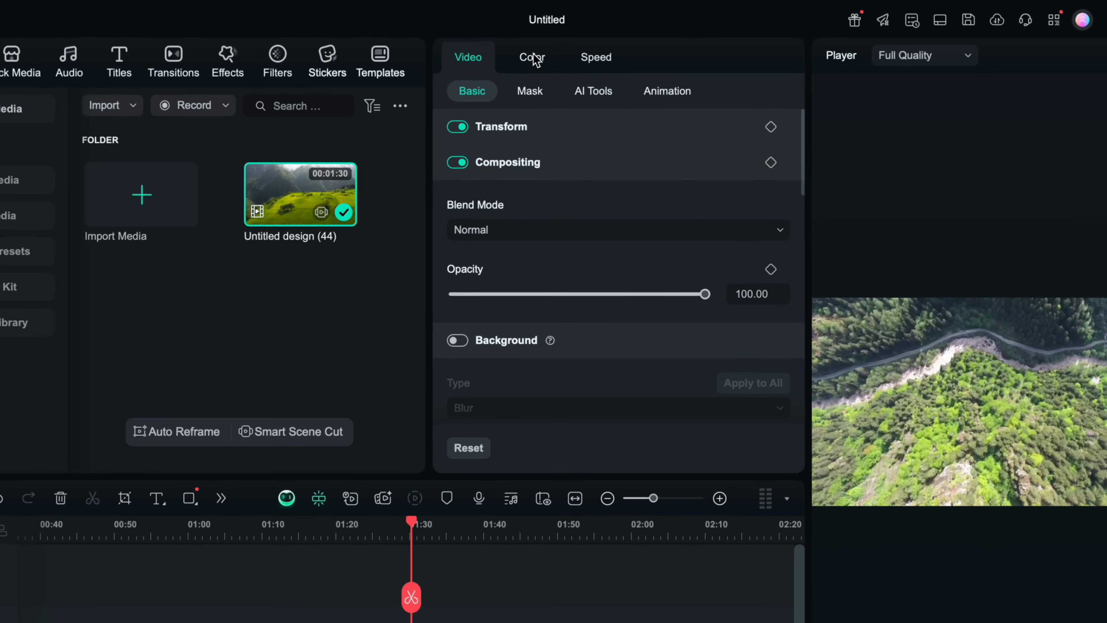
- Raise the aerial clip's contrast to about 26 in its colour adjustments
click(531, 57)
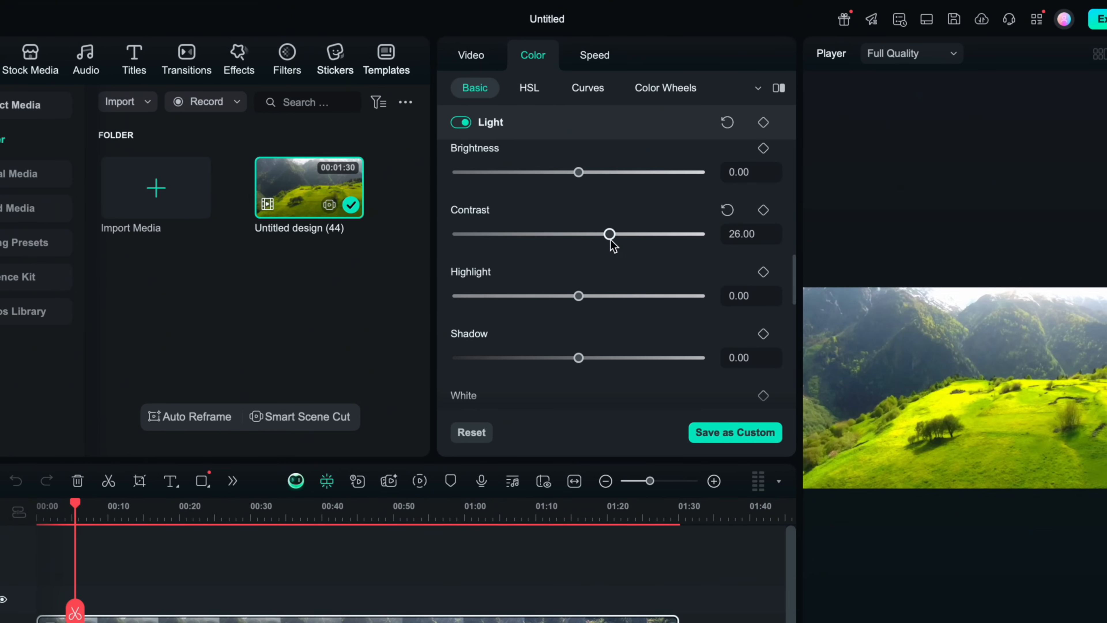
drag(609, 234, 664, 234)
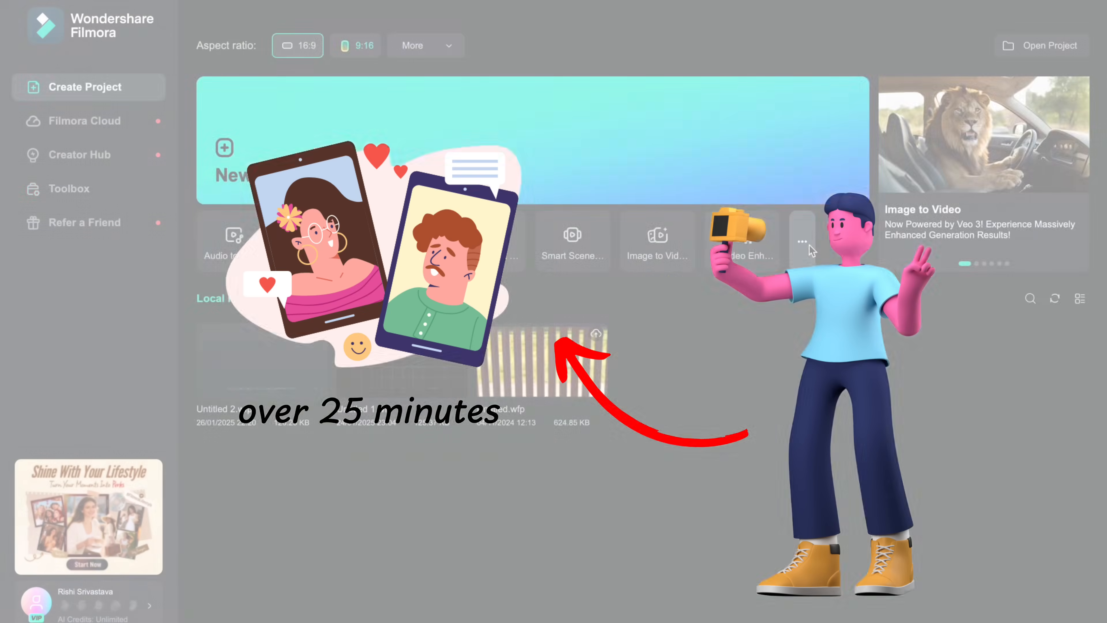
- Load the vertical hiking clip into Smart Short Clips from the AI toolbox and start generating
click(69, 189)
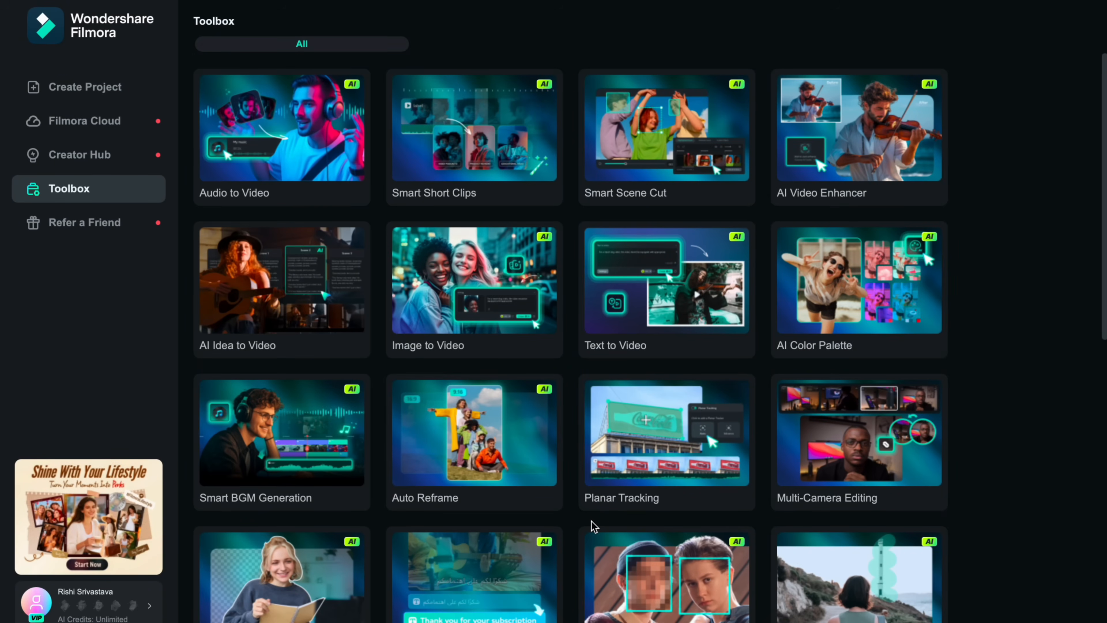
scroll(down, 3)
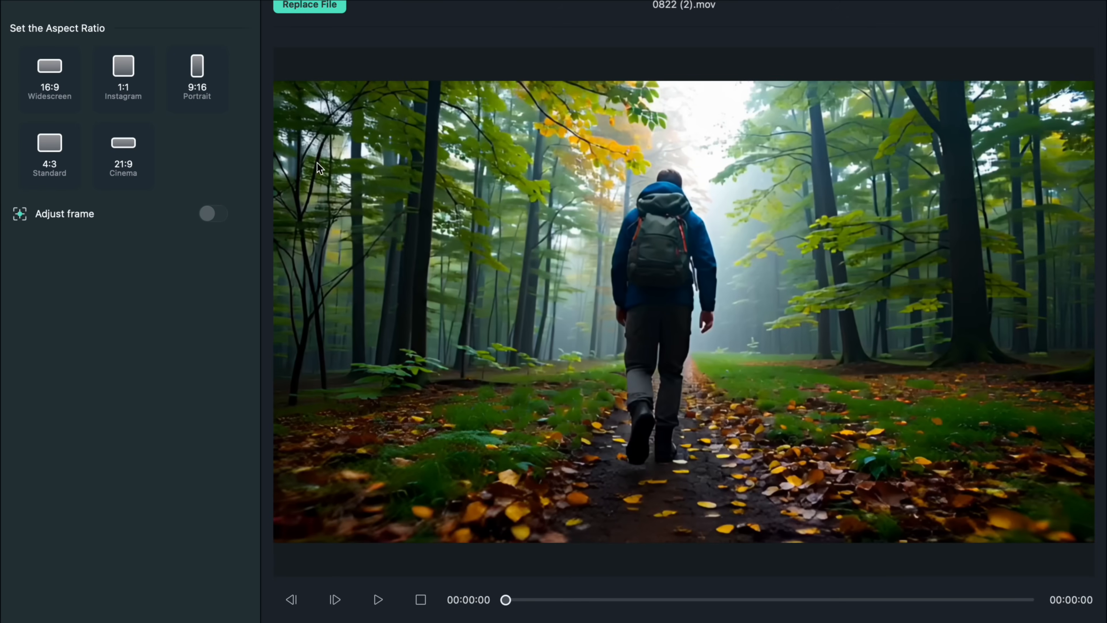
click(197, 73)
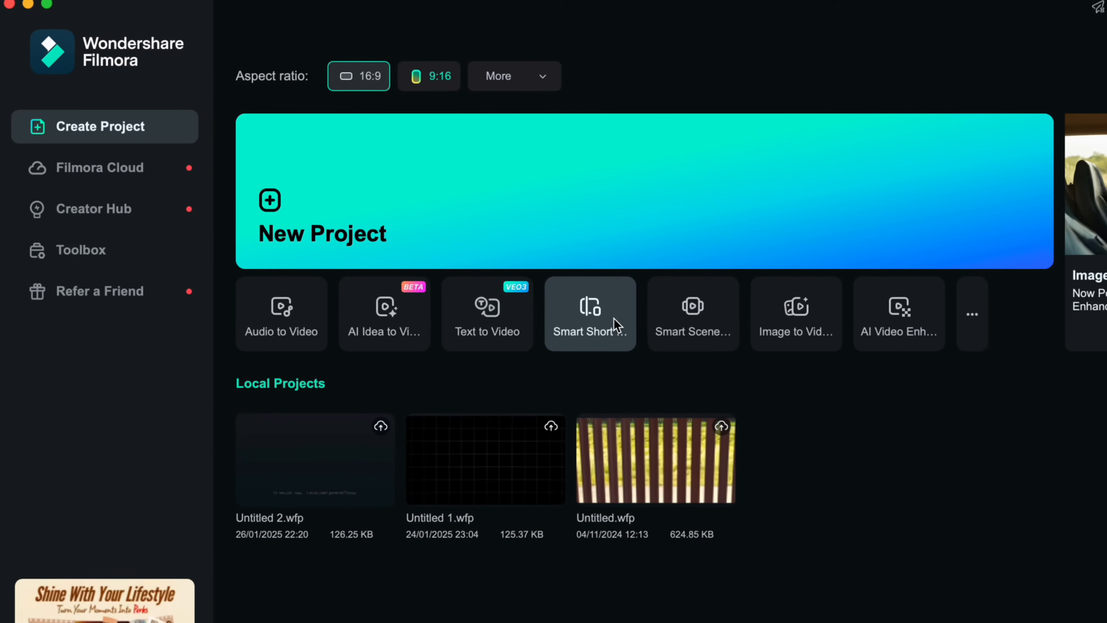
click(589, 313)
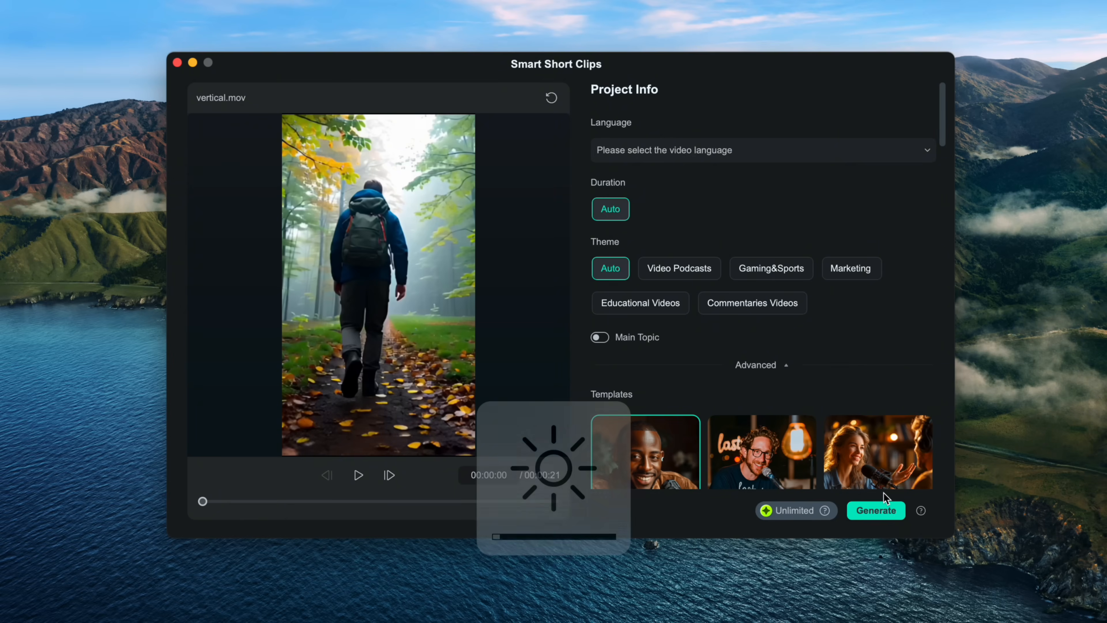
click(875, 510)
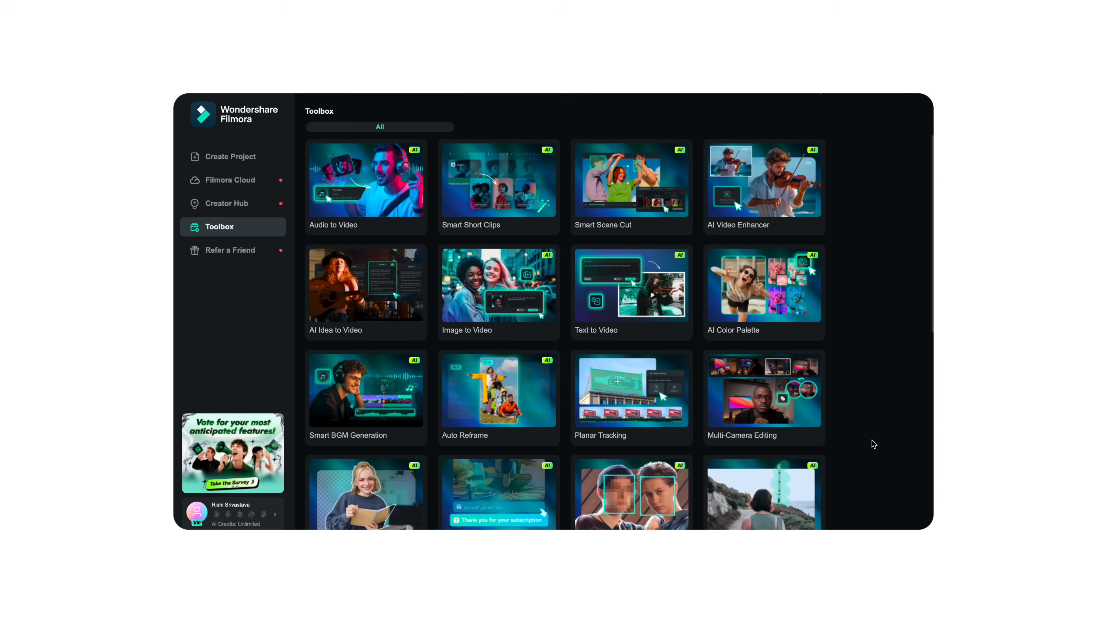
- Scroll down the AI toolbox grid to reveal portrait cutout, translation and object remover tools
scroll(down, 3)
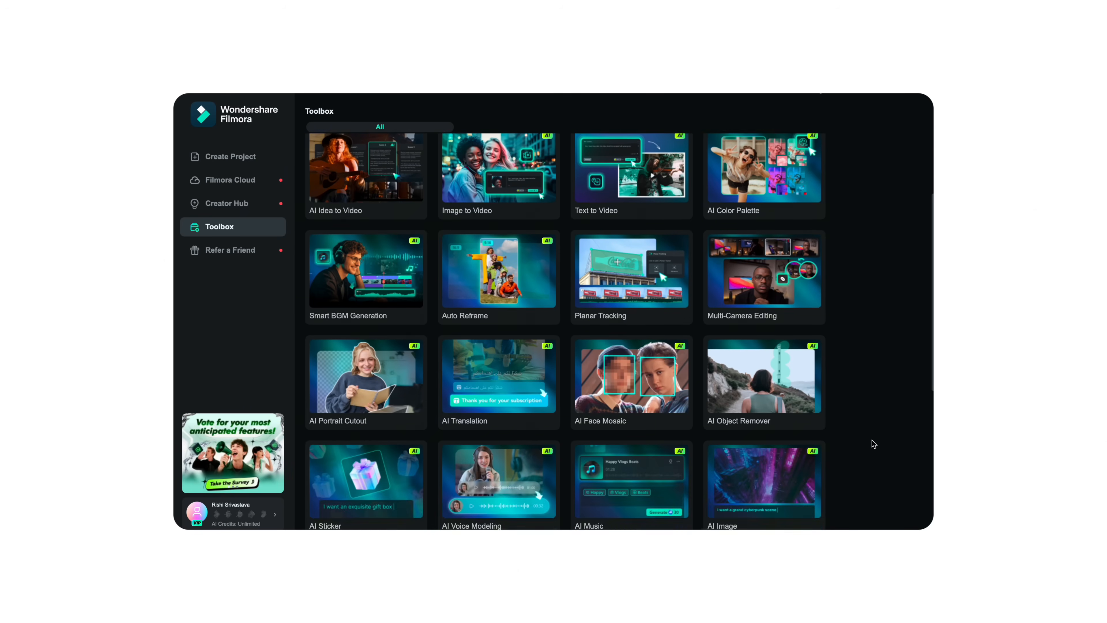